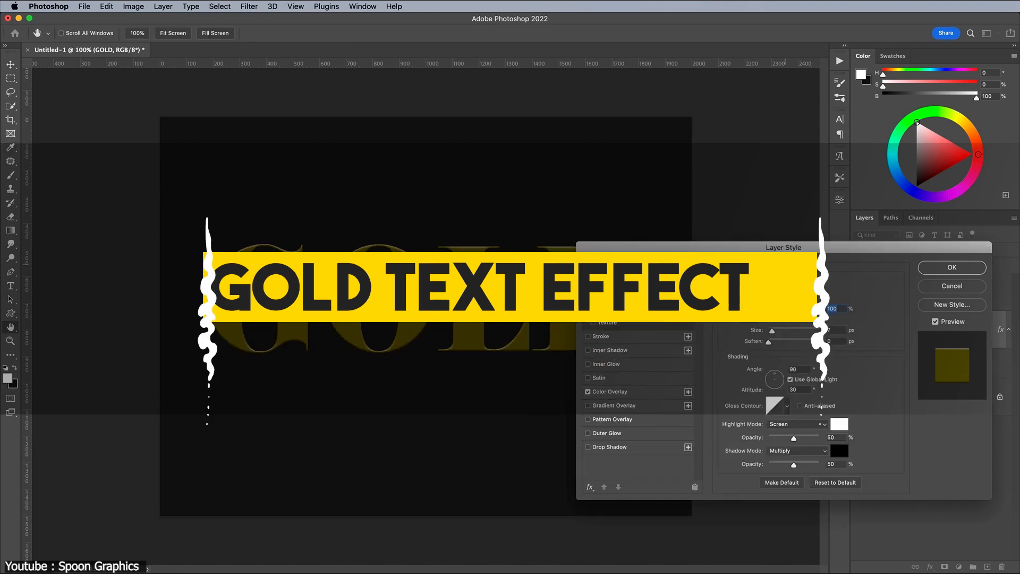
Style the GOLD text with smooth bevel, gold colour overlay, dark gold outer glow and drop shadow
{"action": "left_click", "coordinate": [609, 446]}
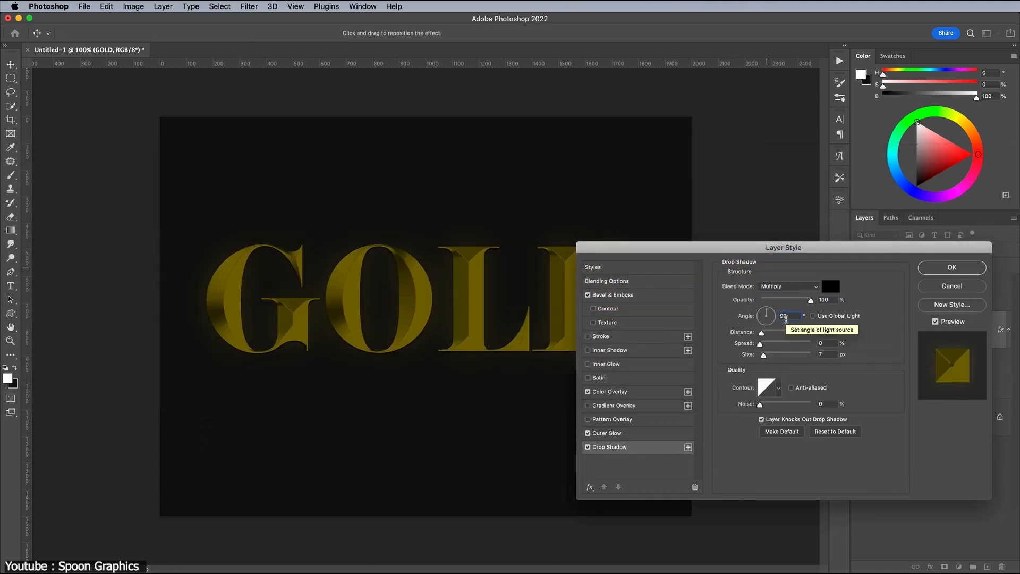
{"action": "left_click", "coordinate": [951, 267]}
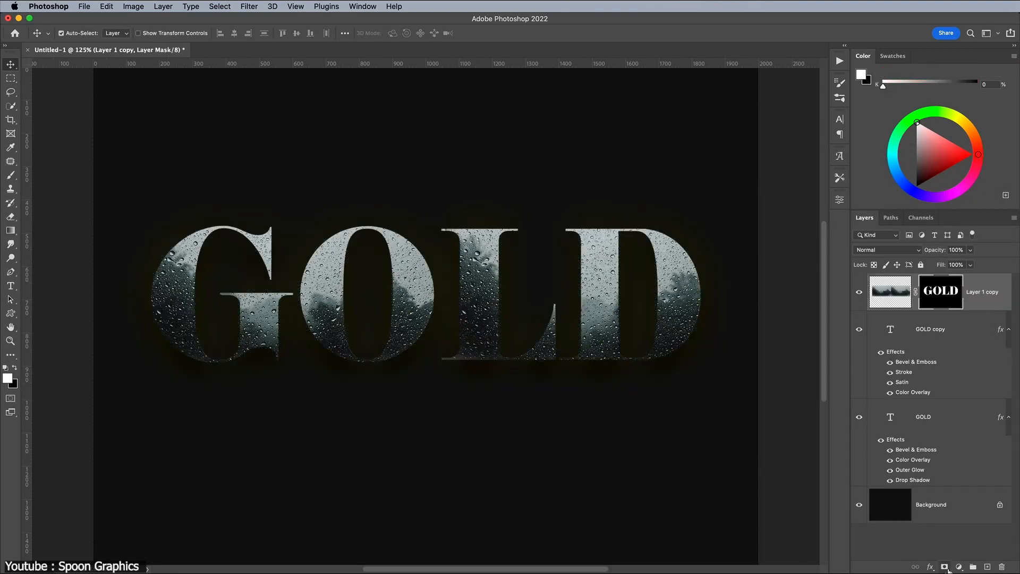
{"action": "left_click", "coordinate": [885, 249]}
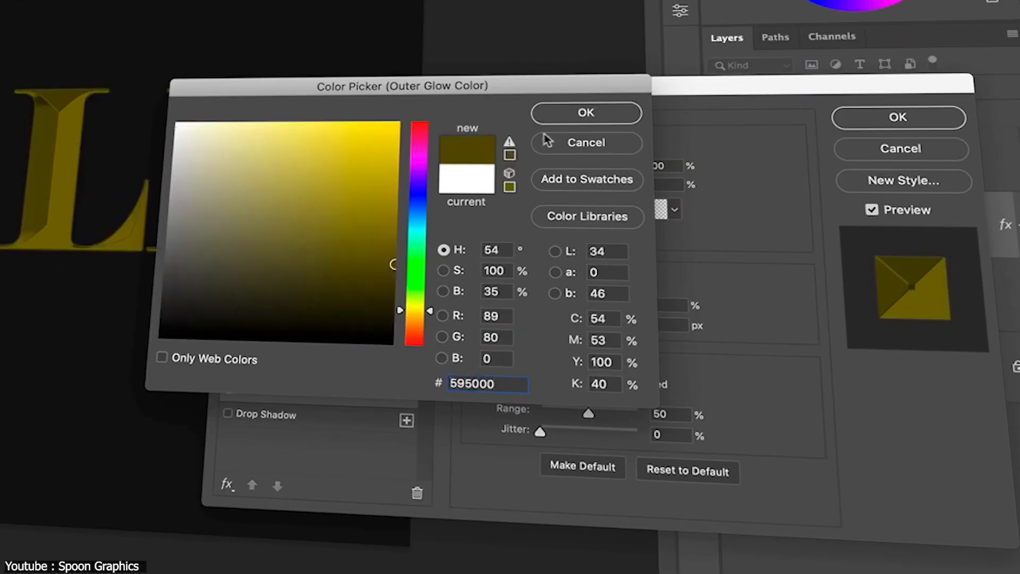
{"action": "left_click", "coordinate": [585, 113]}
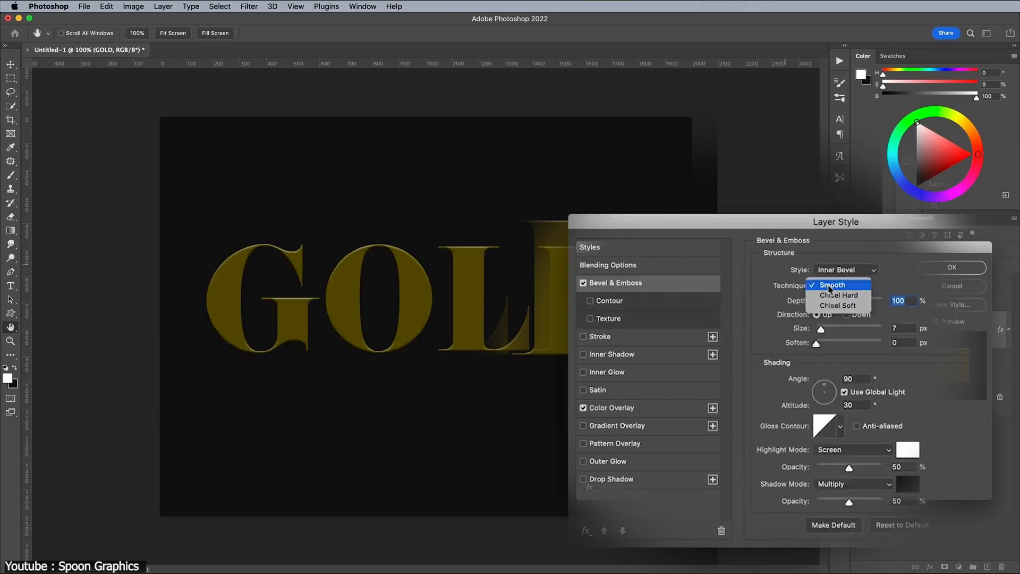
{"action": "left_click", "coordinate": [840, 295]}
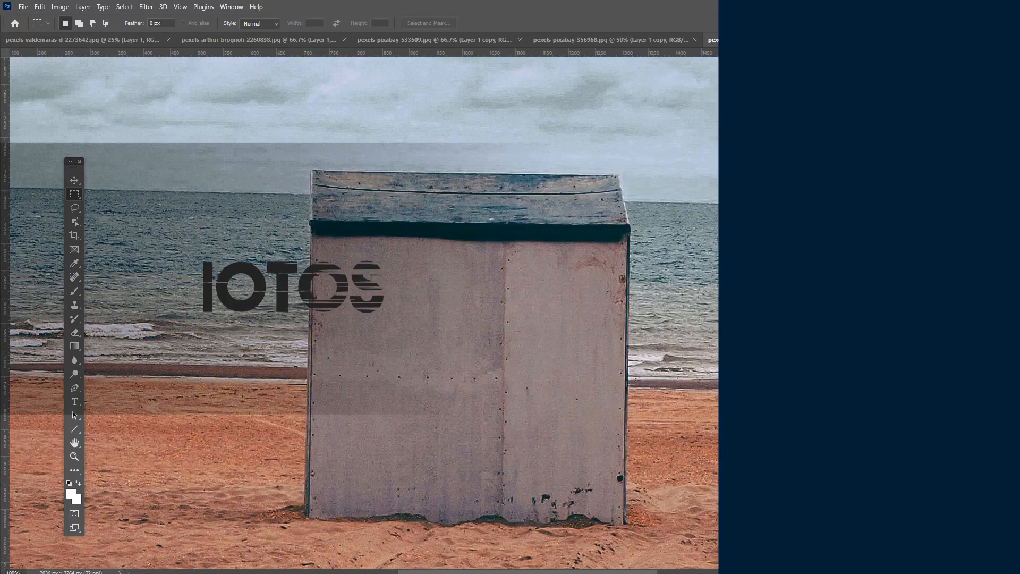
Fill away the selected object on a duplicate layer and toggle Layer 1 copy to compare
{"action": "left_click", "coordinate": [713, 40]}
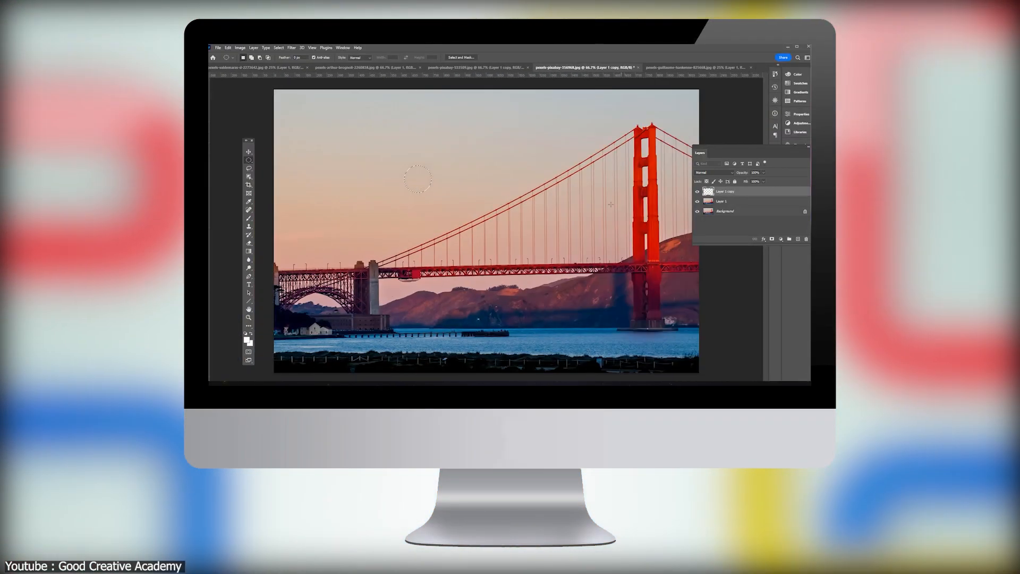
{"action": "left_click", "coordinate": [254, 67]}
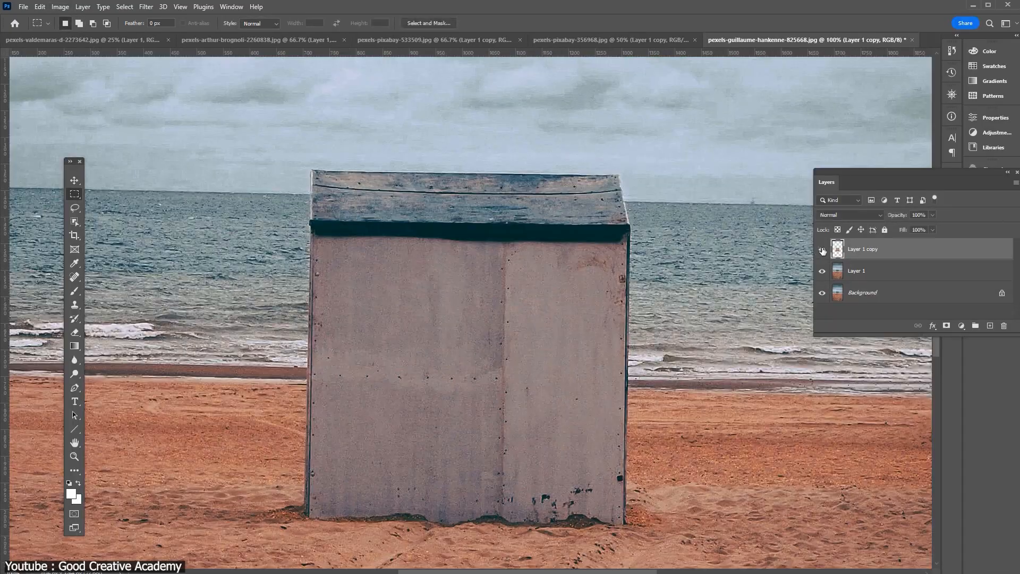
{"action": "left_click", "coordinate": [823, 252]}
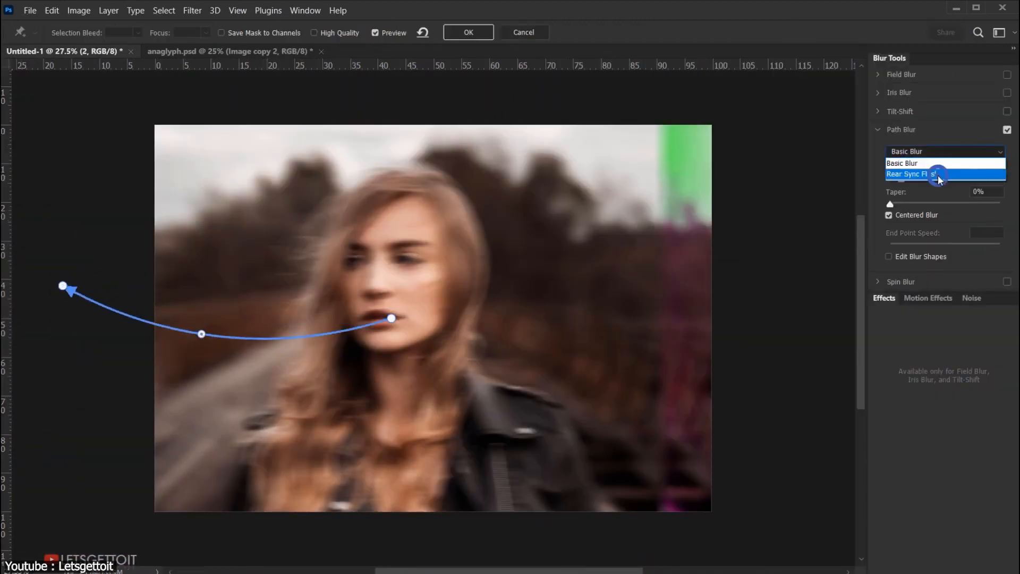
Apply Path Blur with Rear Sync Flash, then uncheck colour channels and set the blend mode
{"action": "left_click", "coordinate": [468, 32]}
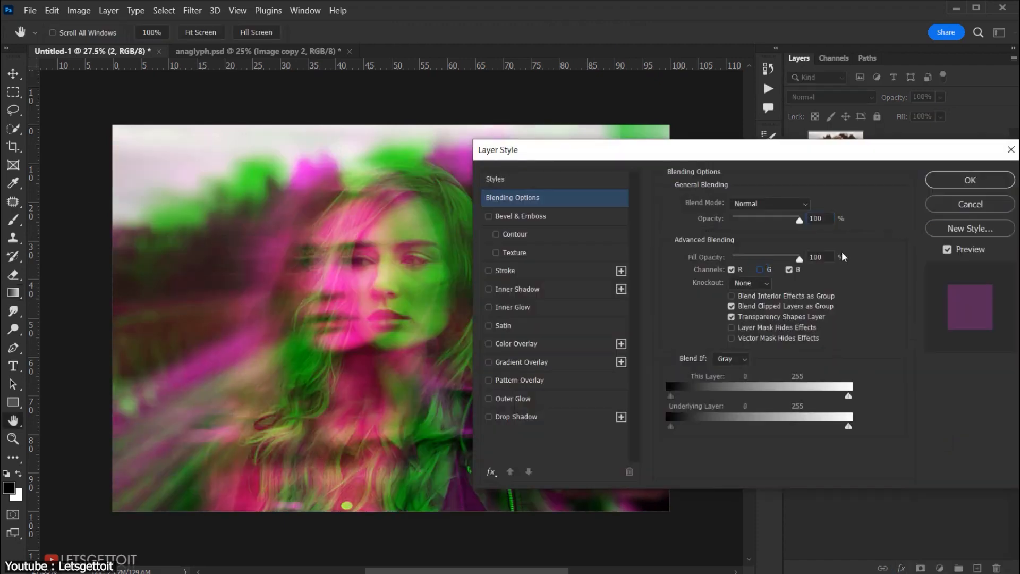
{"action": "left_click", "coordinate": [770, 203]}
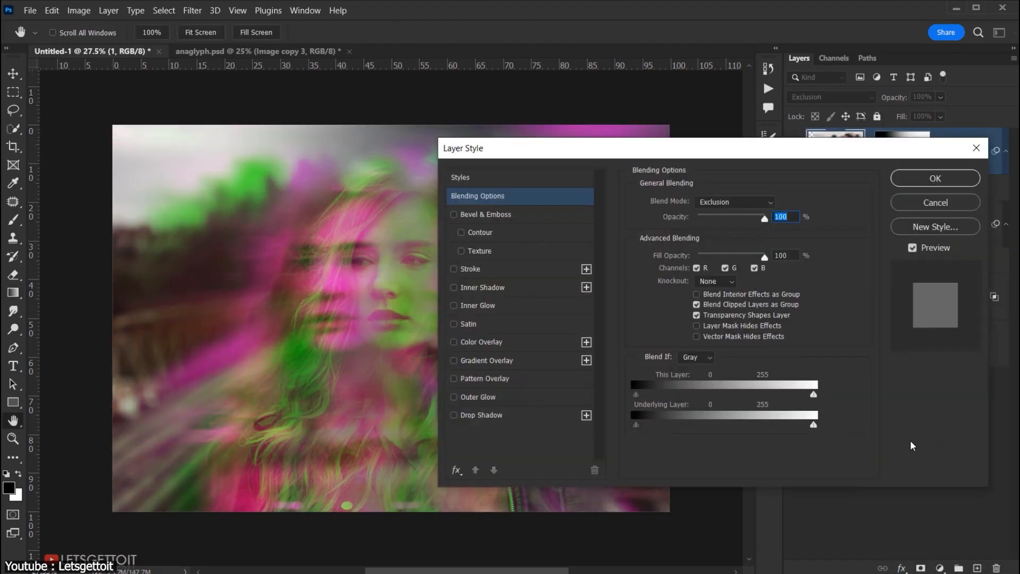
{"action": "left_click", "coordinate": [768, 203]}
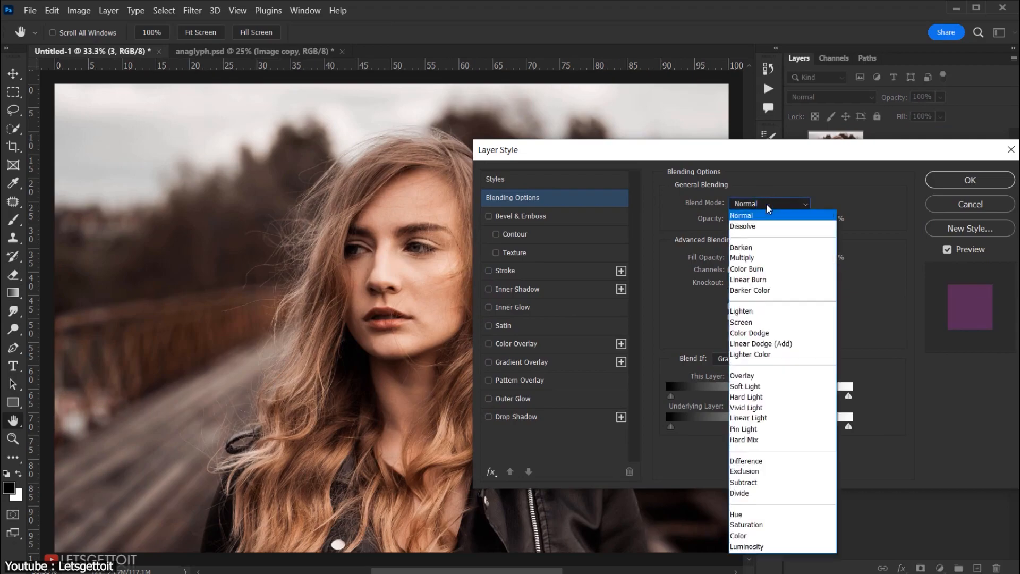
{"action": "left_click", "coordinate": [51, 11]}
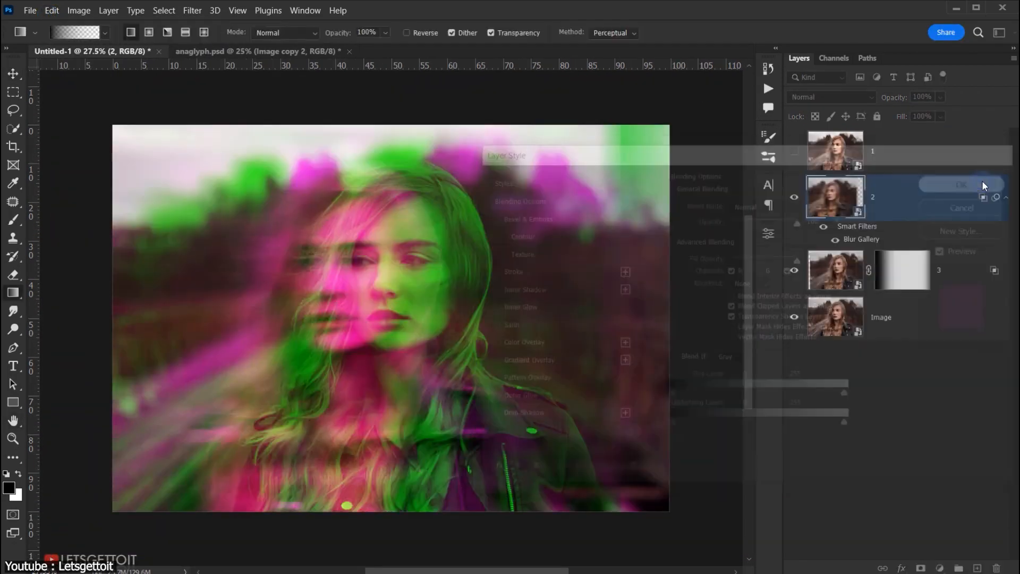
{"action": "left_click", "coordinate": [961, 185]}
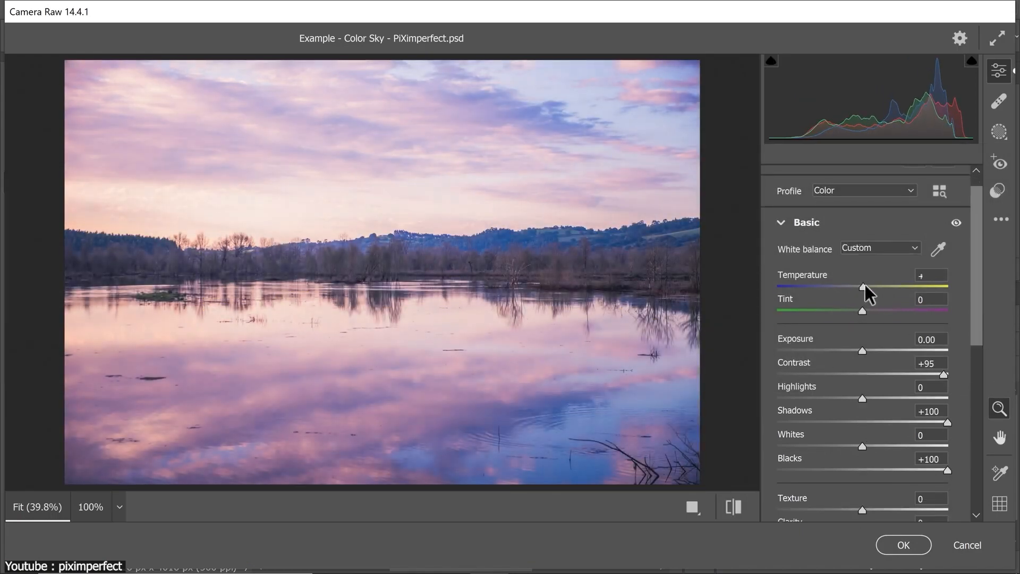
Warm the temperature in Camera Raw and blend a yellow Color Fill 1 in Soft Light
{"action": "left_click", "coordinate": [902, 545]}
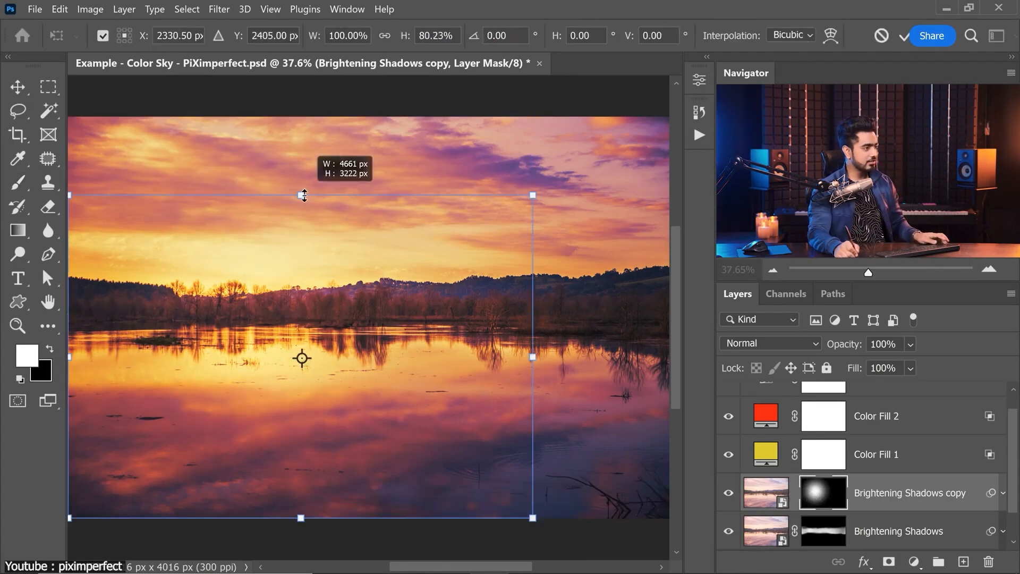
{"action": "left_click", "coordinate": [914, 561]}
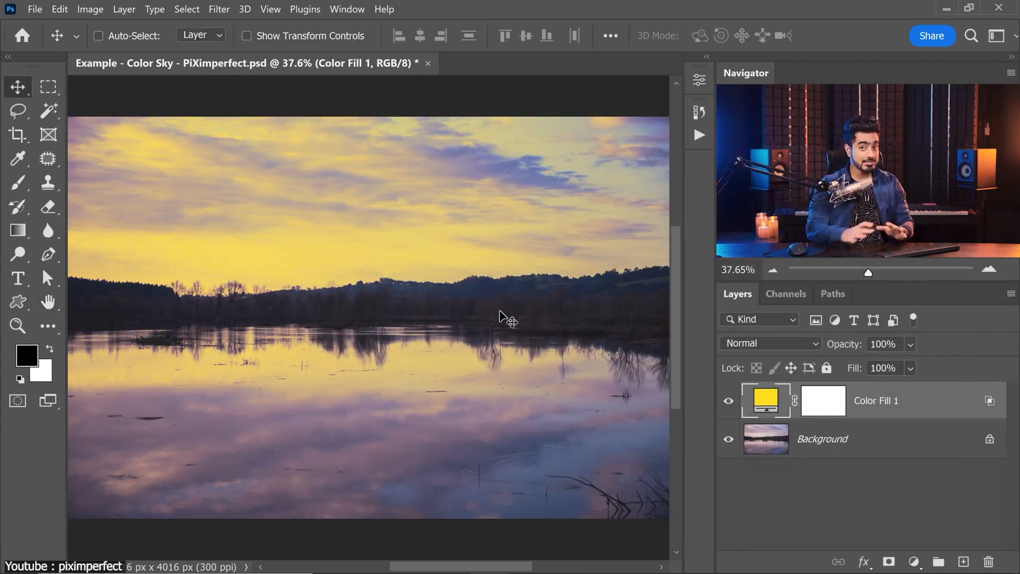
{"action": "left_click", "coordinate": [768, 343]}
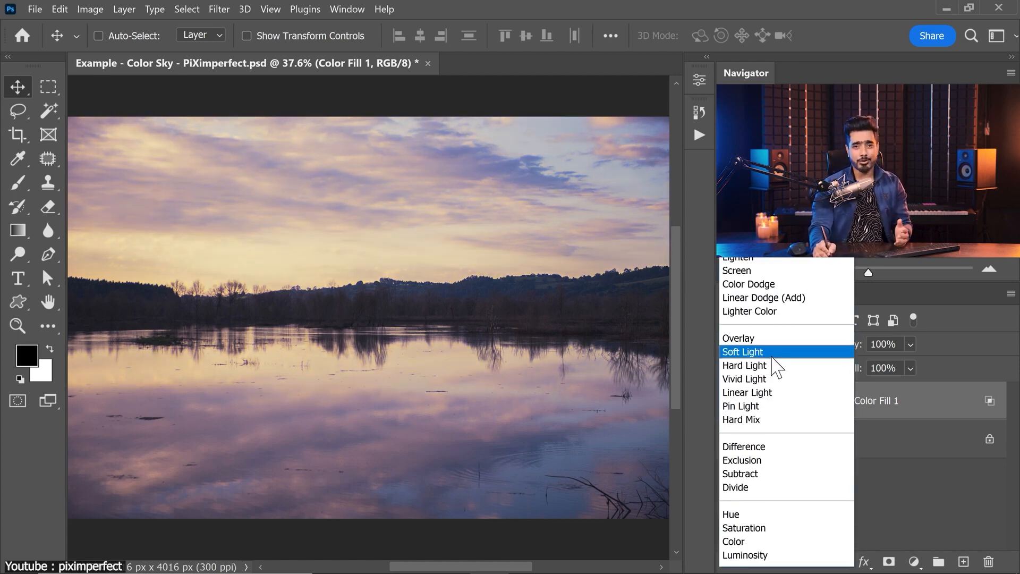
{"action": "left_click", "coordinate": [739, 338]}
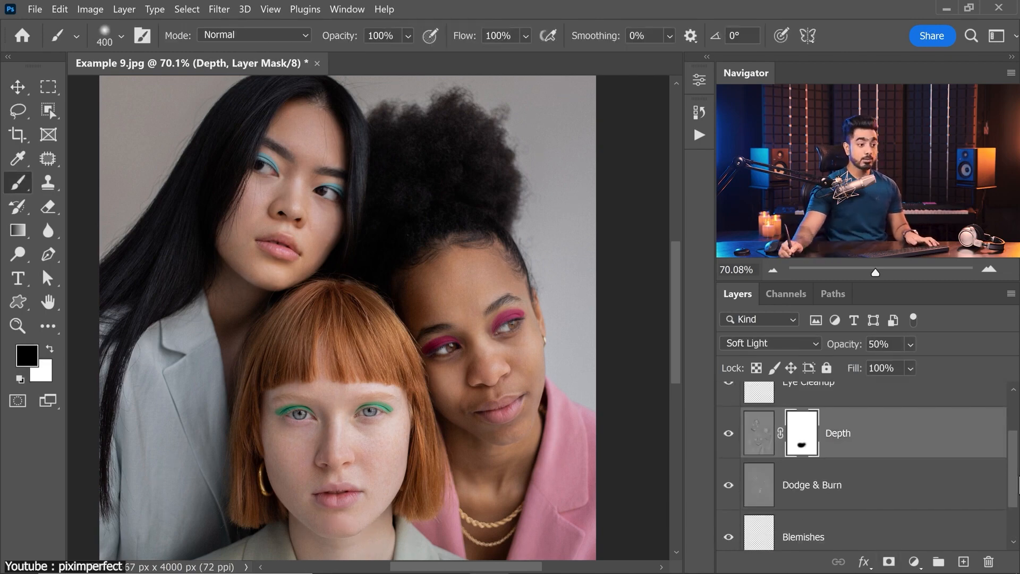
Stamp the visible layers and play the PiX Auto-Retouch Basic action
{"action": "key", "text": "ctrl+alt+shift+e"}
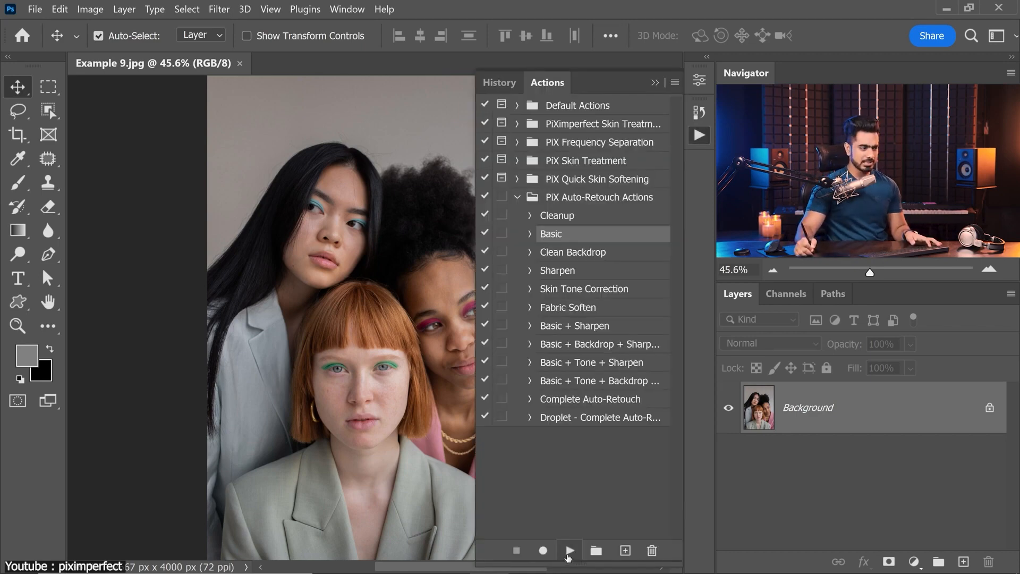
{"action": "left_click", "coordinate": [568, 551]}
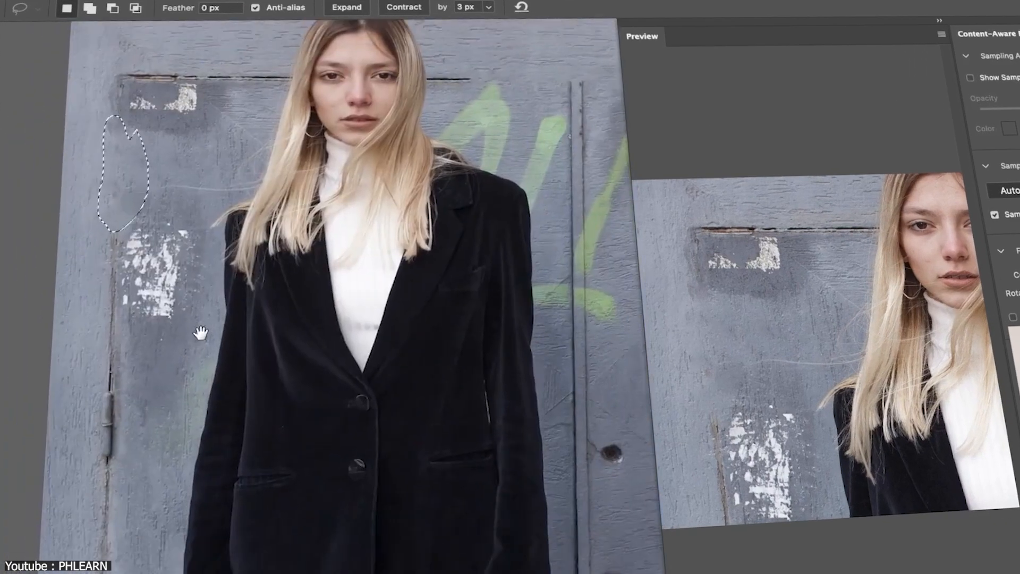
Scroll to view the Content-Aware Fill preview around the door hinge
{"action": "scroll", "scroll_direction": "down", "scroll_amount": 3}
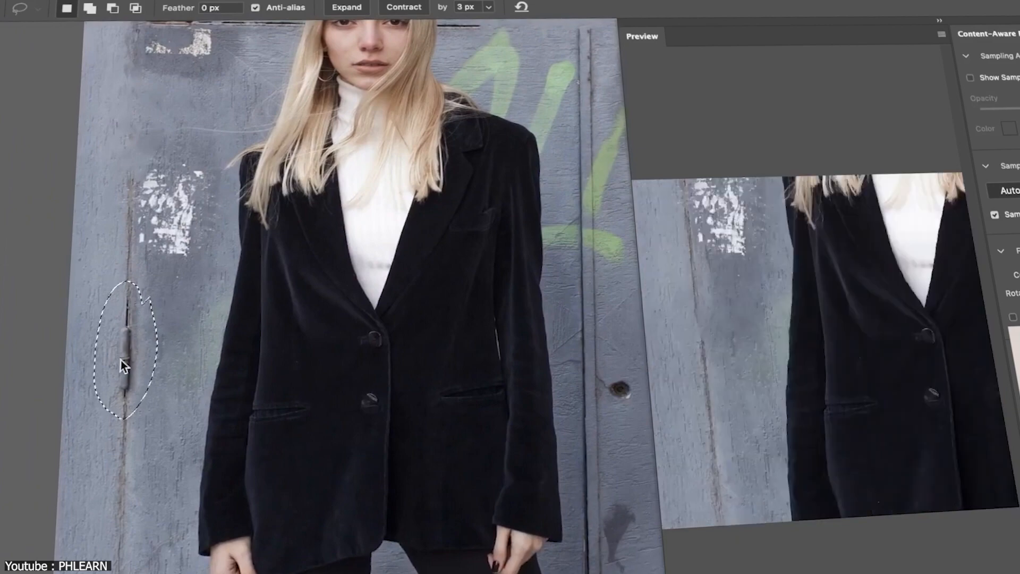